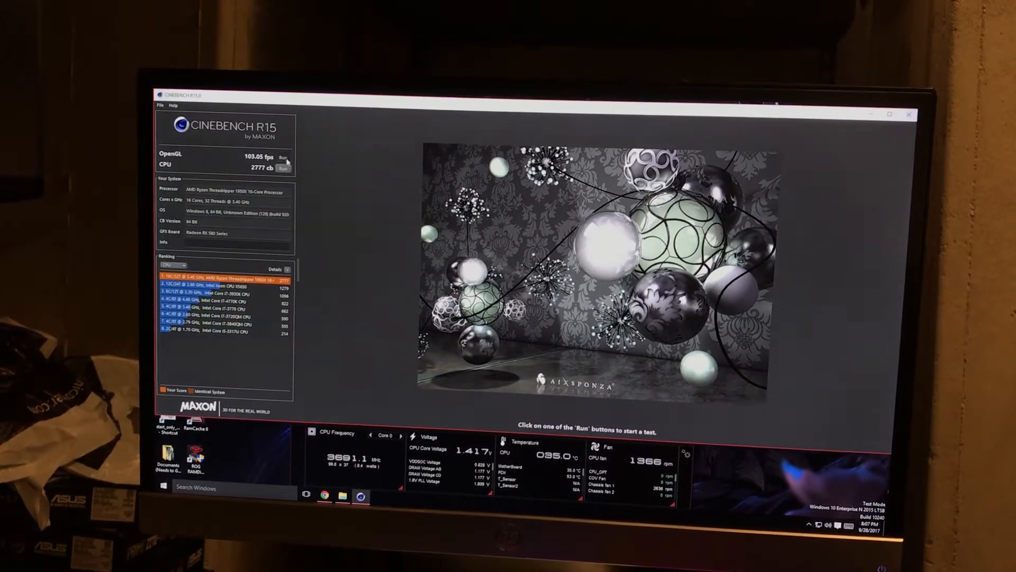
# Rerun the OpenGL benchmark for a new 93.26 fps result, then start the CPU render test
pyautogui.click(283, 158)
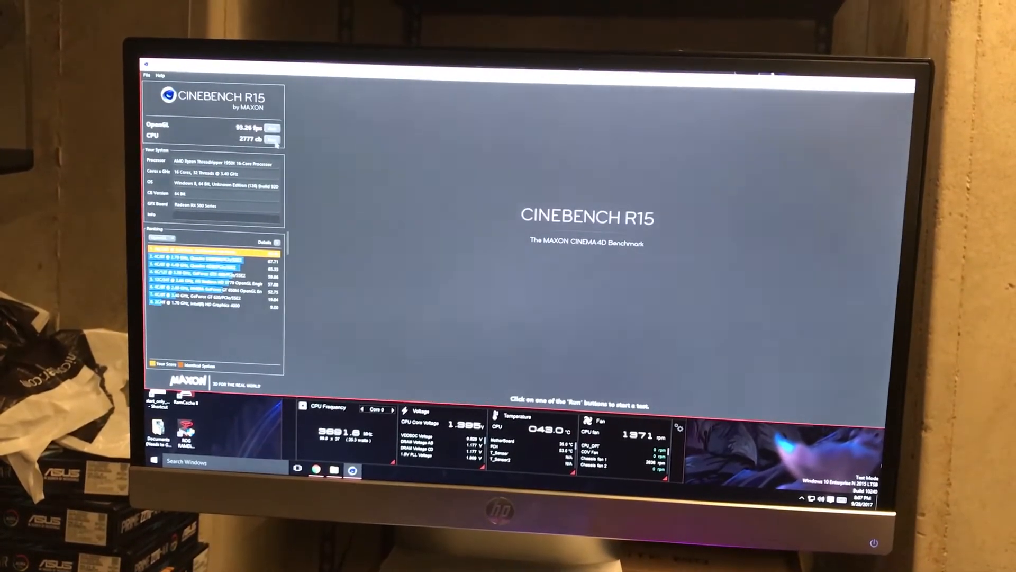
pyautogui.click(273, 150)
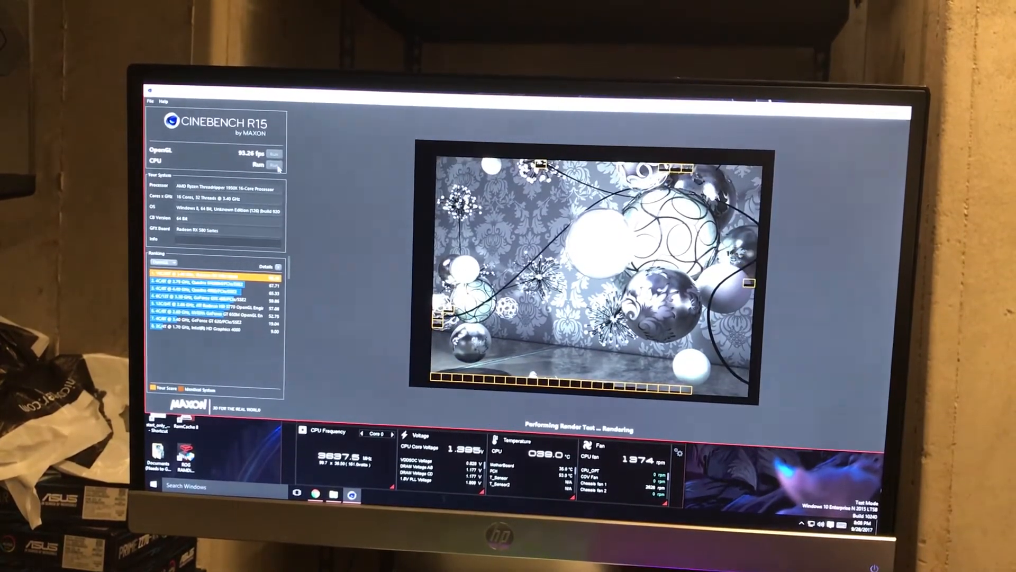
# Finish the CPU render run, yielding a new 2753 cb score beside 93.26 fps
pyautogui.click(277, 161)
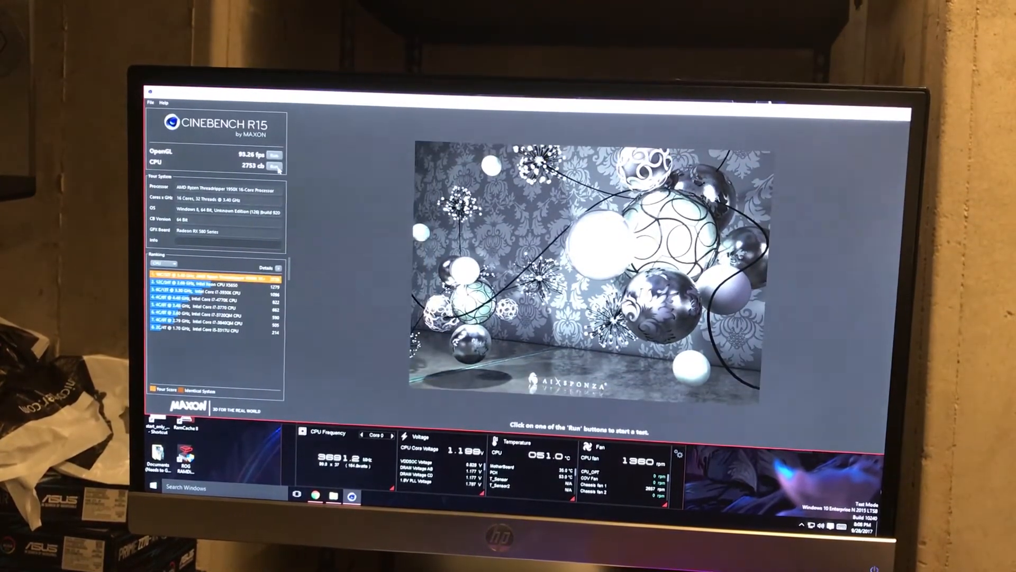